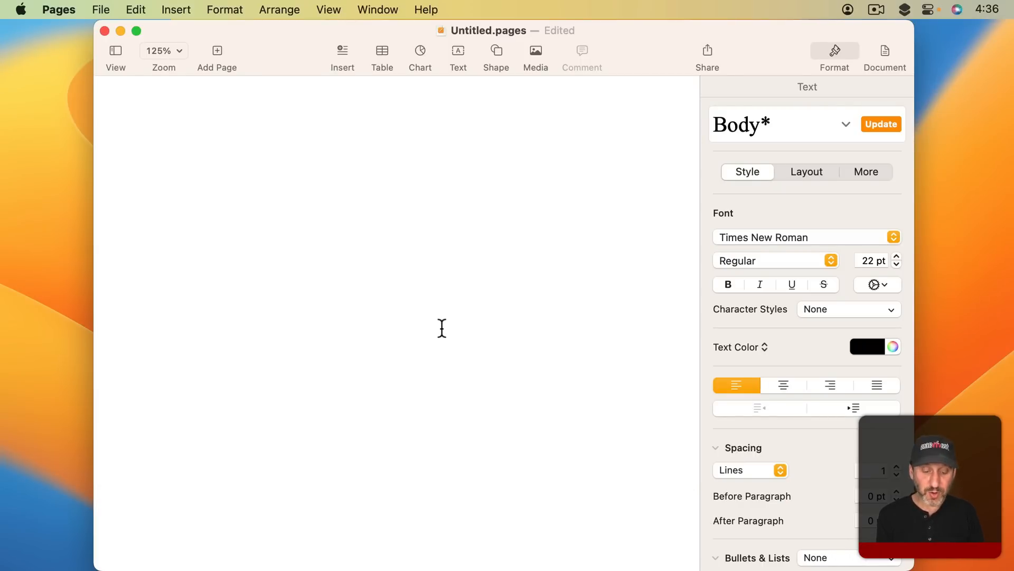
Type the word Something enclosed in double quotes
{"action": "type", "text": "\""}
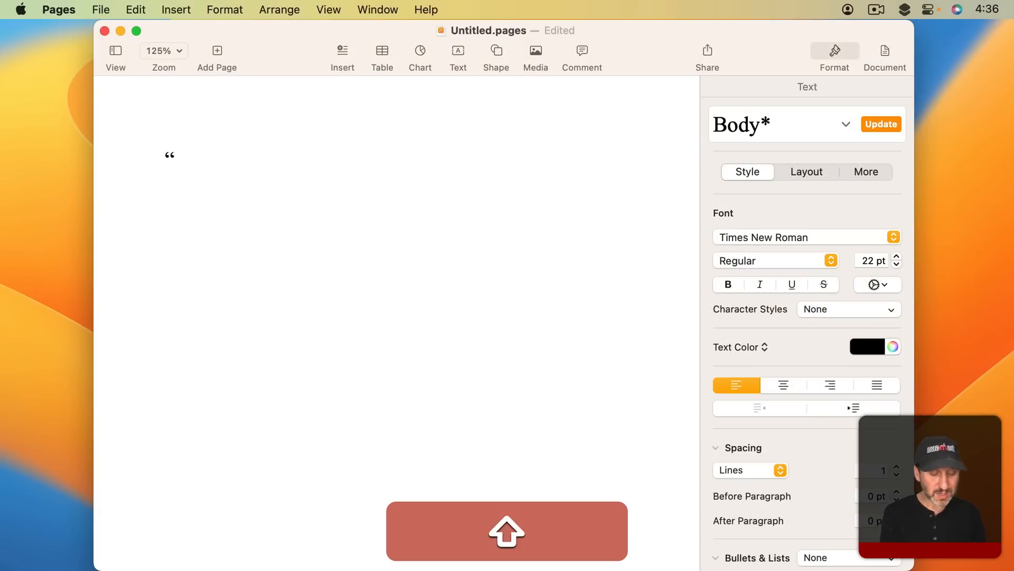
{"action": "type", "text": "Something"}
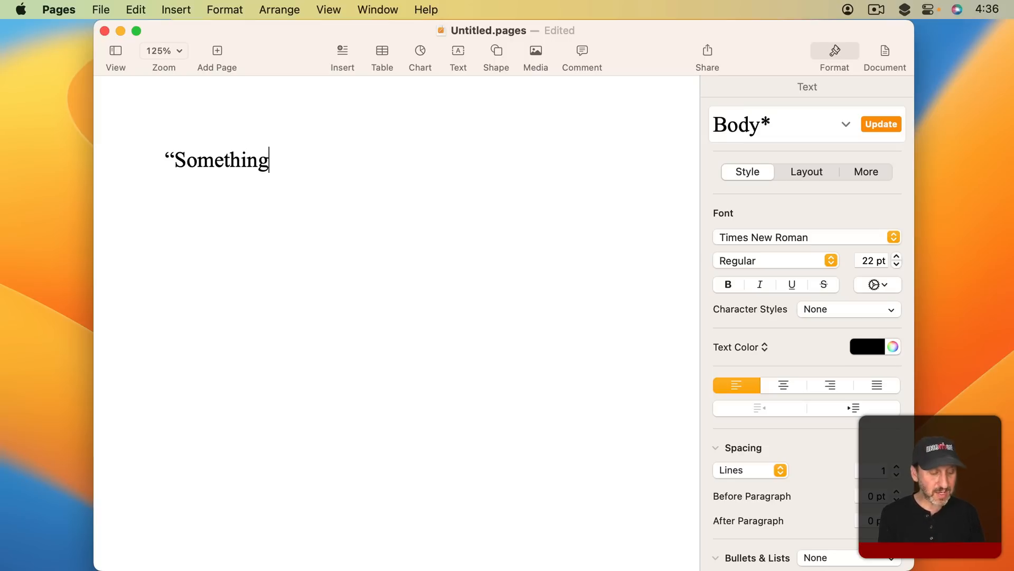
{"action": "type", "text": "\""}
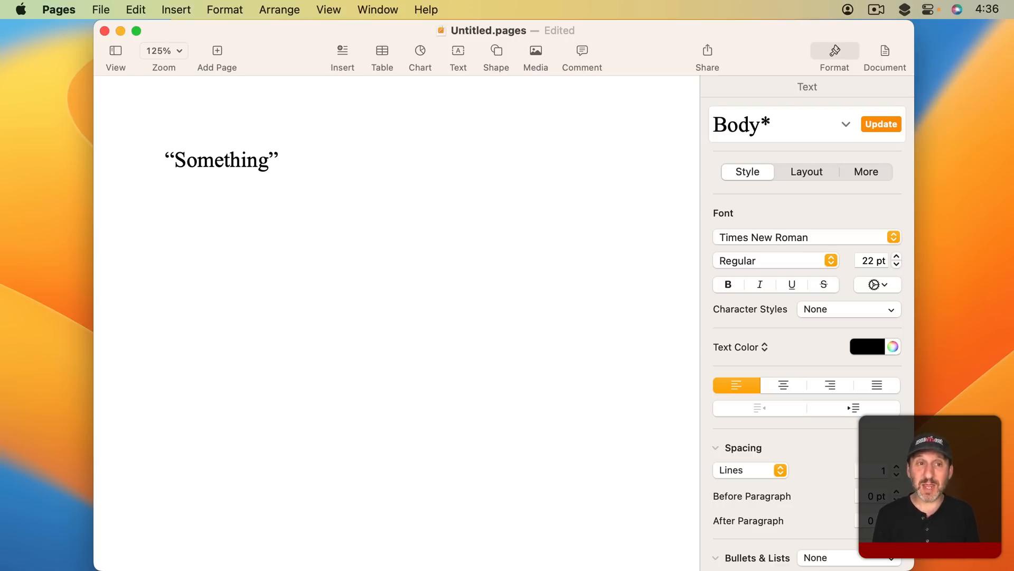
{"action": "left_click", "coordinate": [279, 161]}
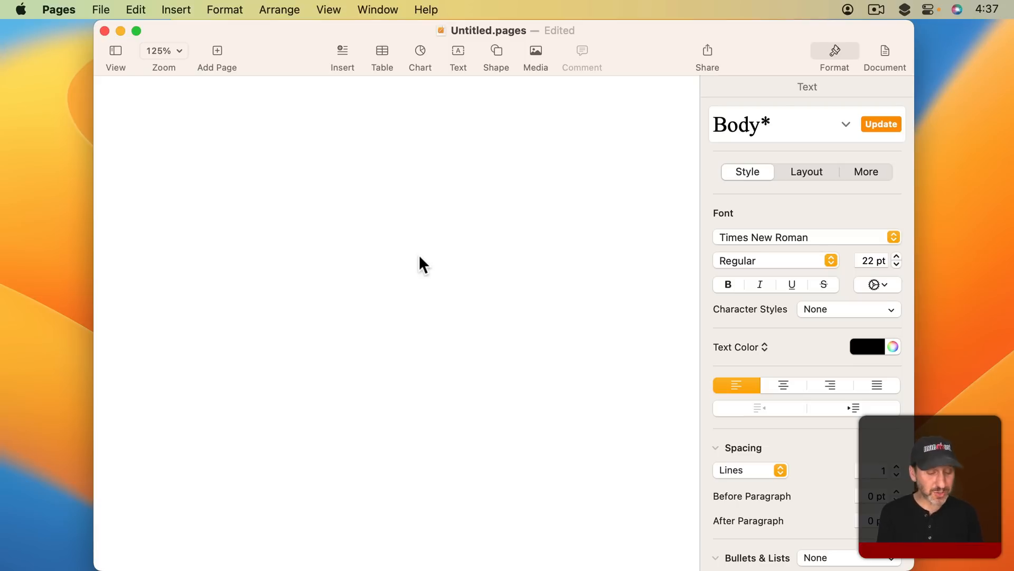
On the blank page, retype Something wrapped in single quotes so Smart Quotes curls them
{"action": "left_click", "coordinate": [166, 160]}
{"action": "type", "text": "“"}
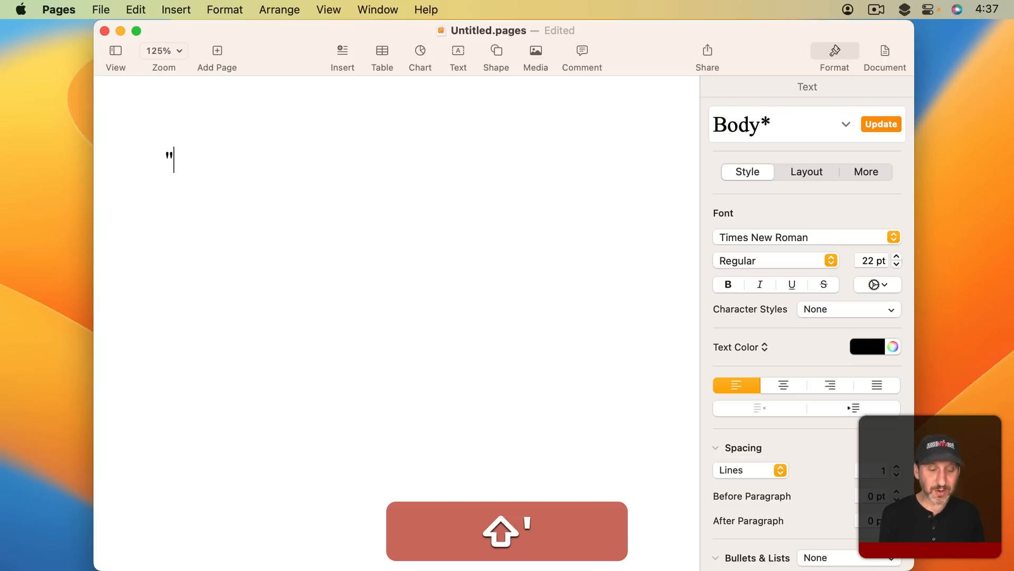
{"action": "type", "text": "Something"}
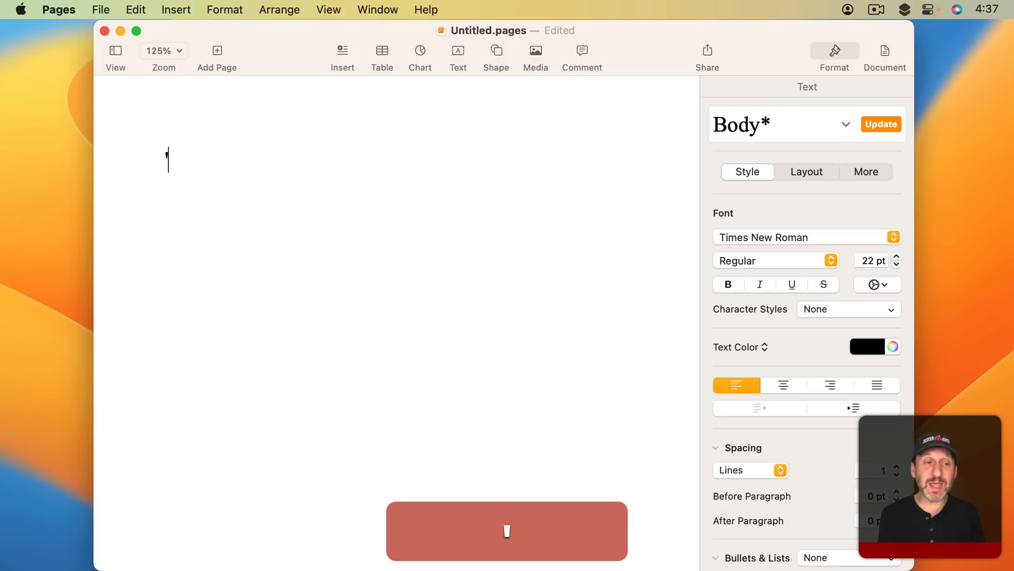
{"action": "type", "text": "'Something"}
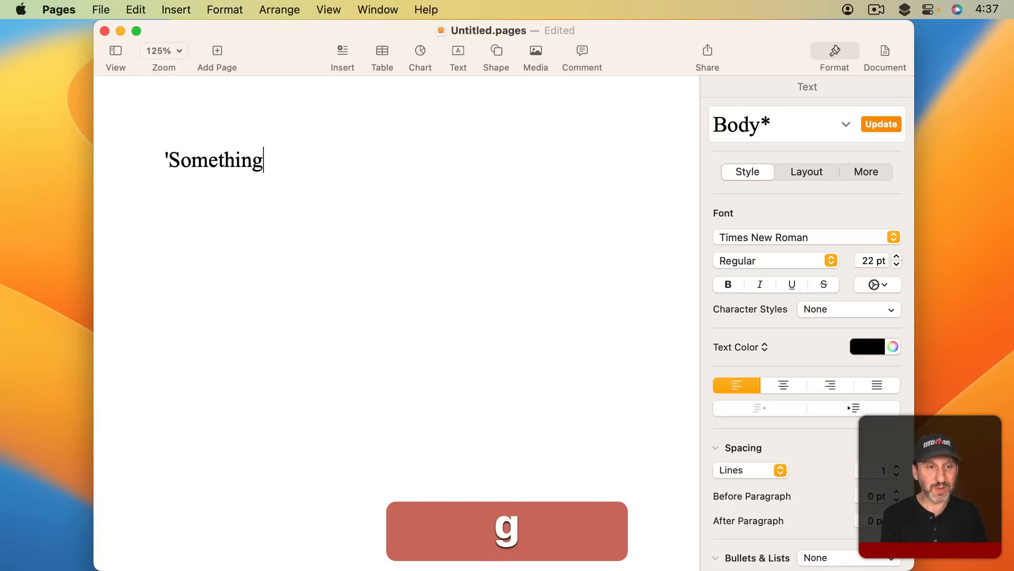
{"action": "type", "text": "'"}
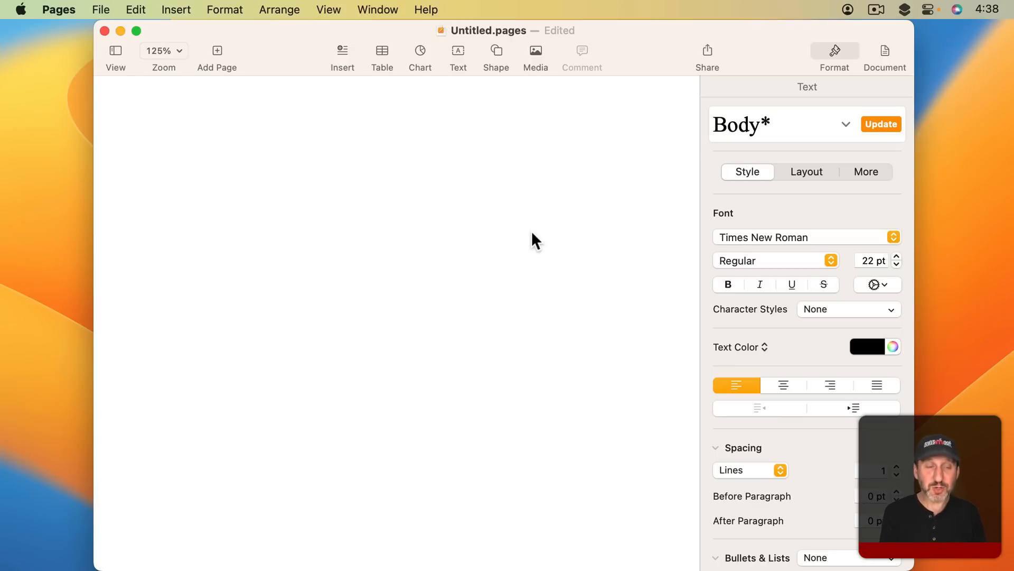
{"action": "type", "text": "'"}
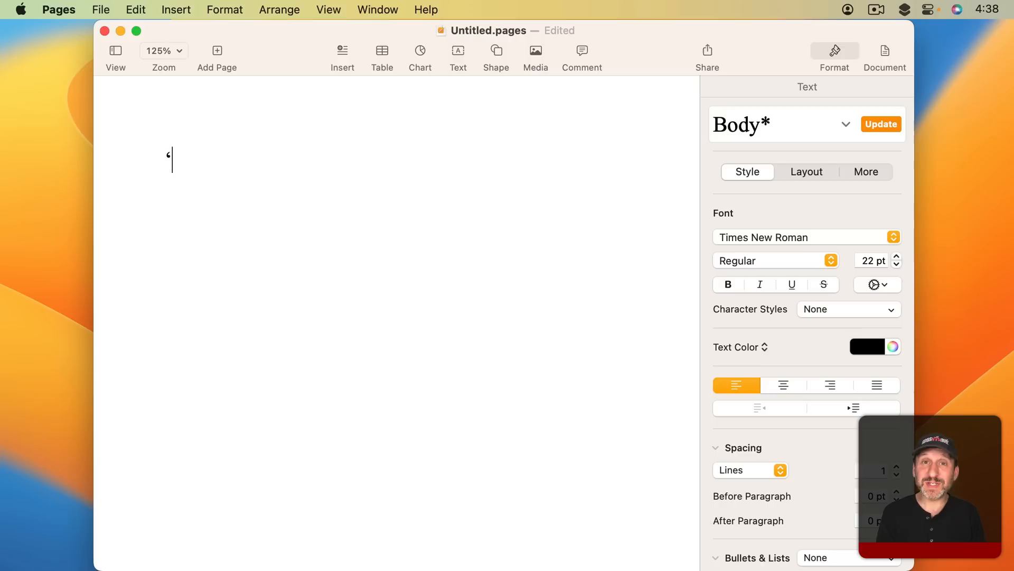
{"action": "type", "text": "Something’"}
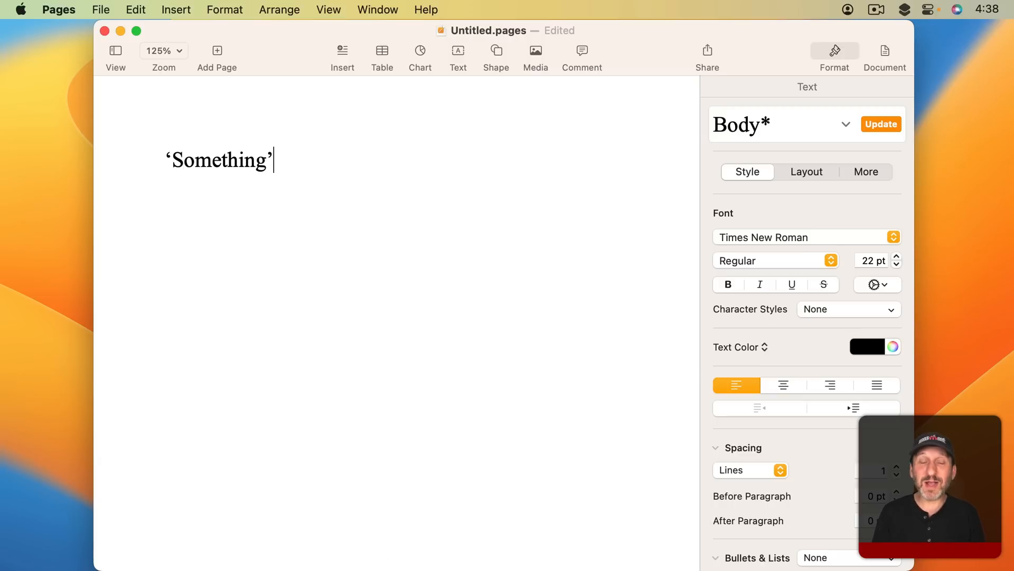
{"action": "mouse_move", "coordinate": [319, 213]}
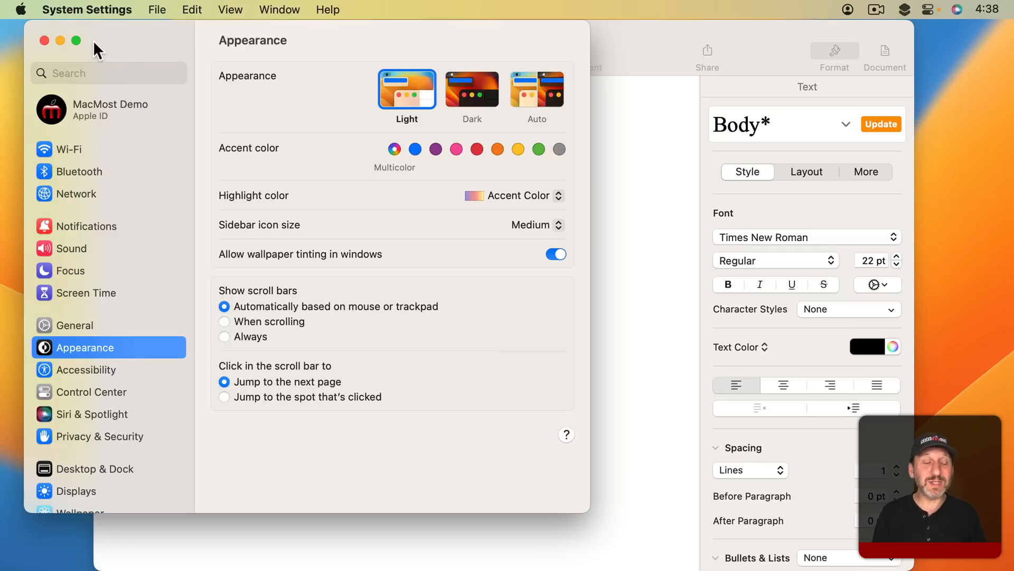
Confirm 'Use smart quotes and dashes' is on in Keyboard input source options, then close System Settings
{"action": "scroll", "scroll_direction": "down", "scroll_amount": 3}
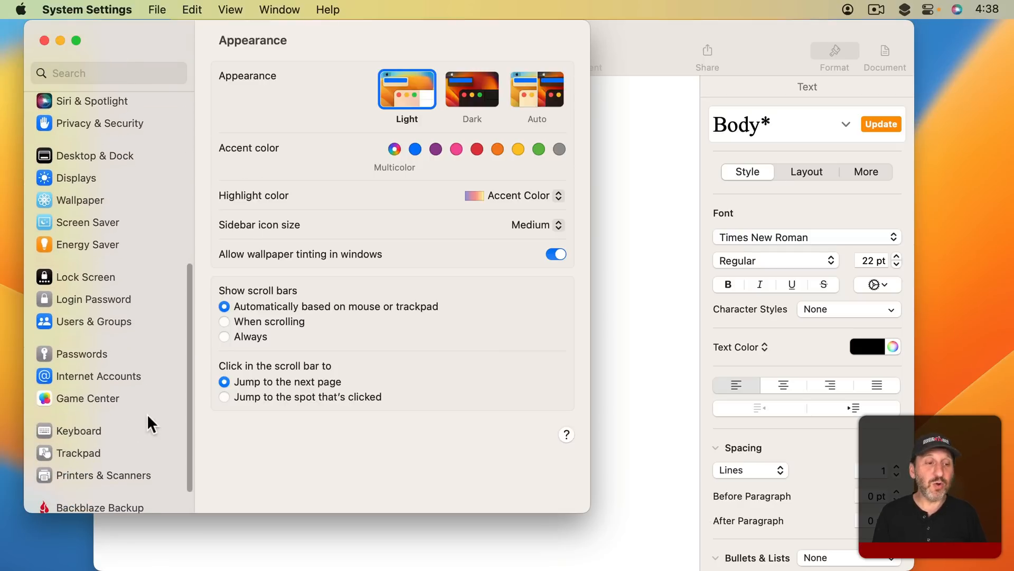
{"action": "left_click", "coordinate": [81, 430]}
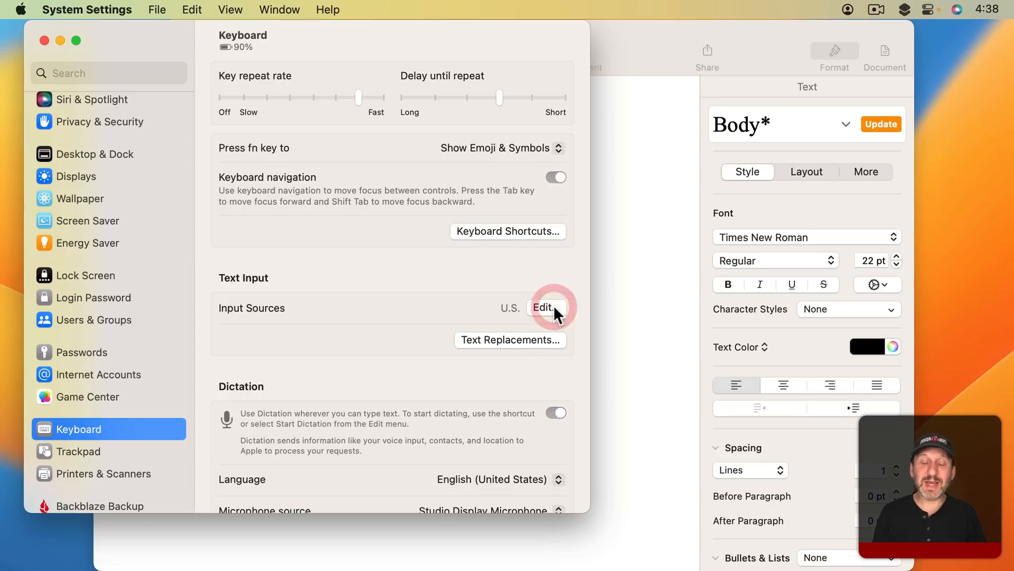
{"action": "left_click", "coordinate": [542, 307]}
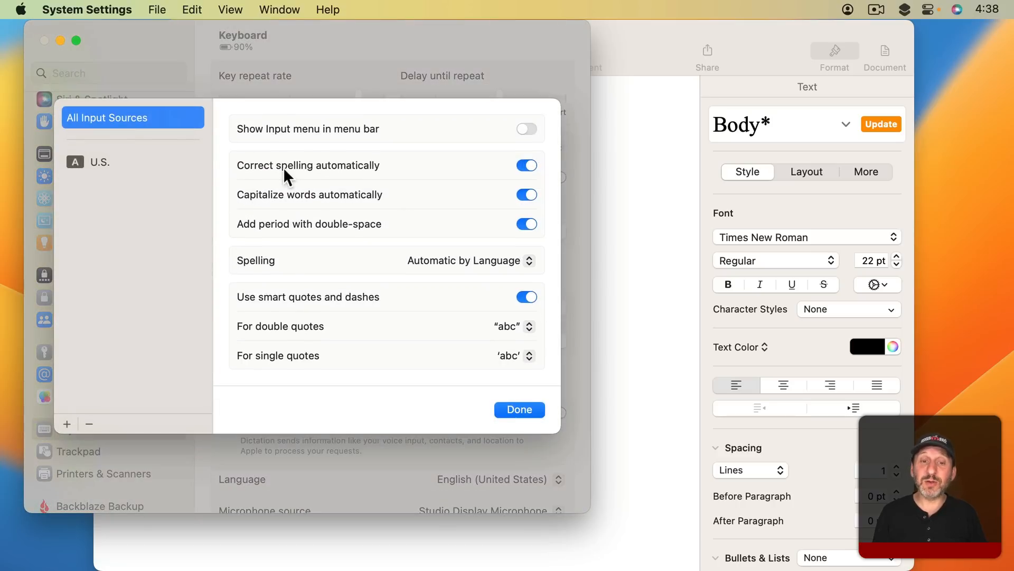
{"action": "mouse_move", "coordinate": [394, 312]}
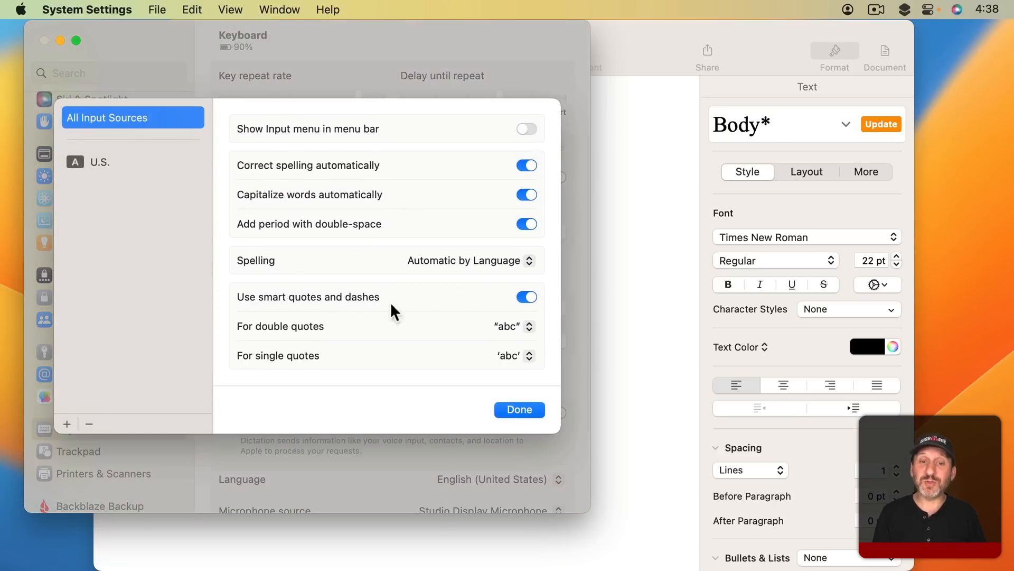
{"action": "mouse_move", "coordinate": [537, 297]}
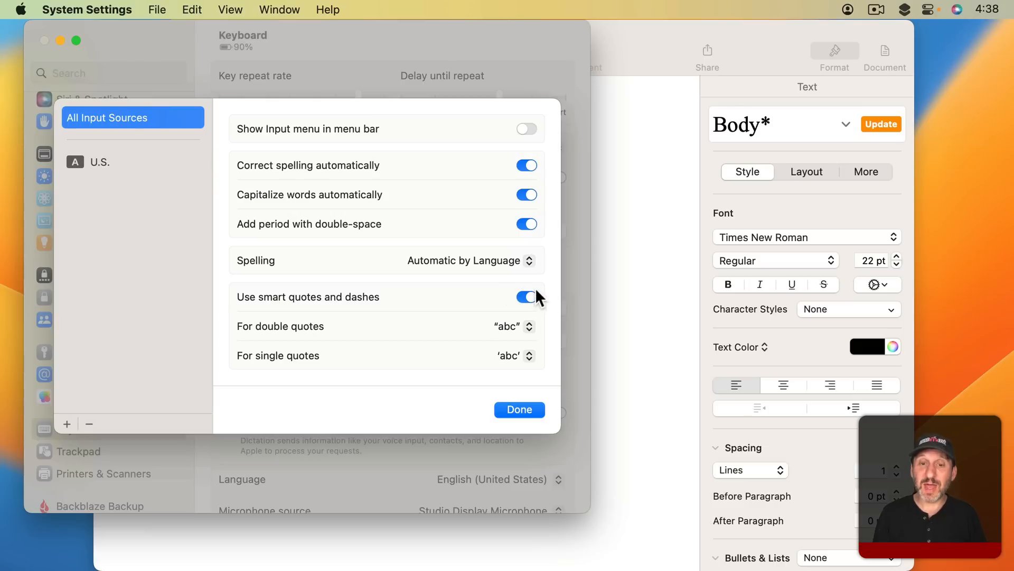
{"action": "mouse_move", "coordinate": [524, 398]}
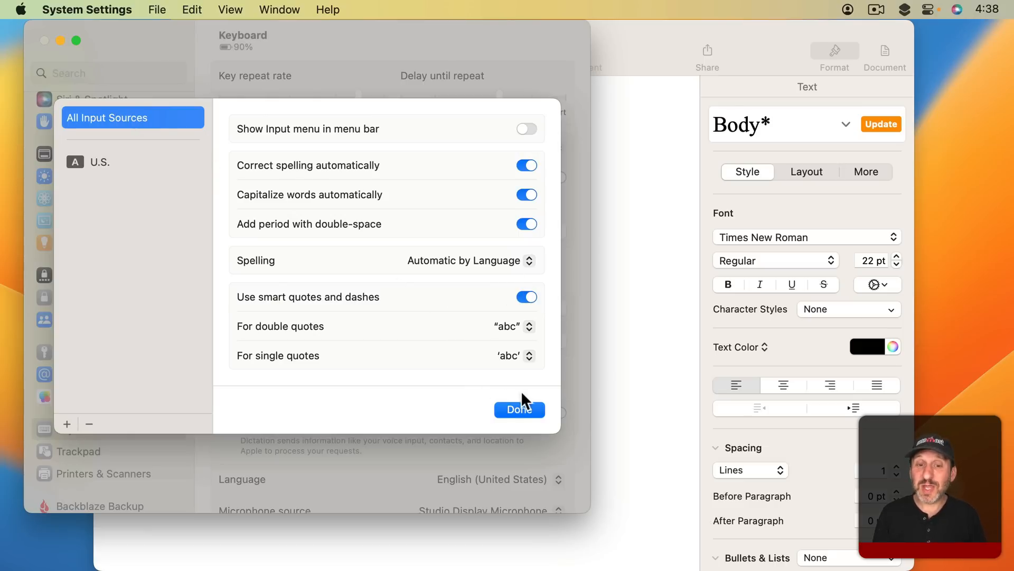
{"action": "left_click", "coordinate": [519, 408]}
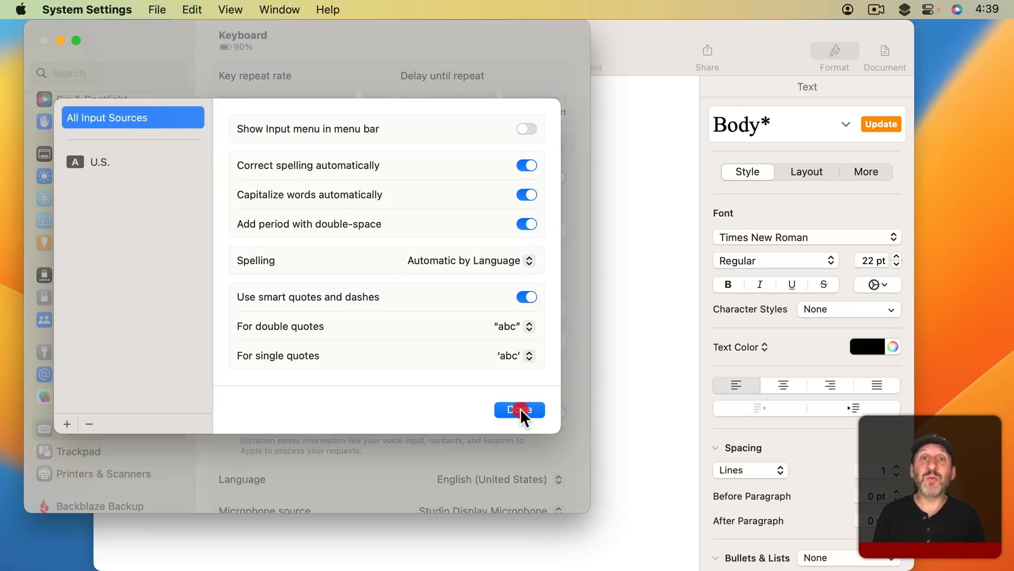
{"action": "left_click", "coordinate": [519, 410]}
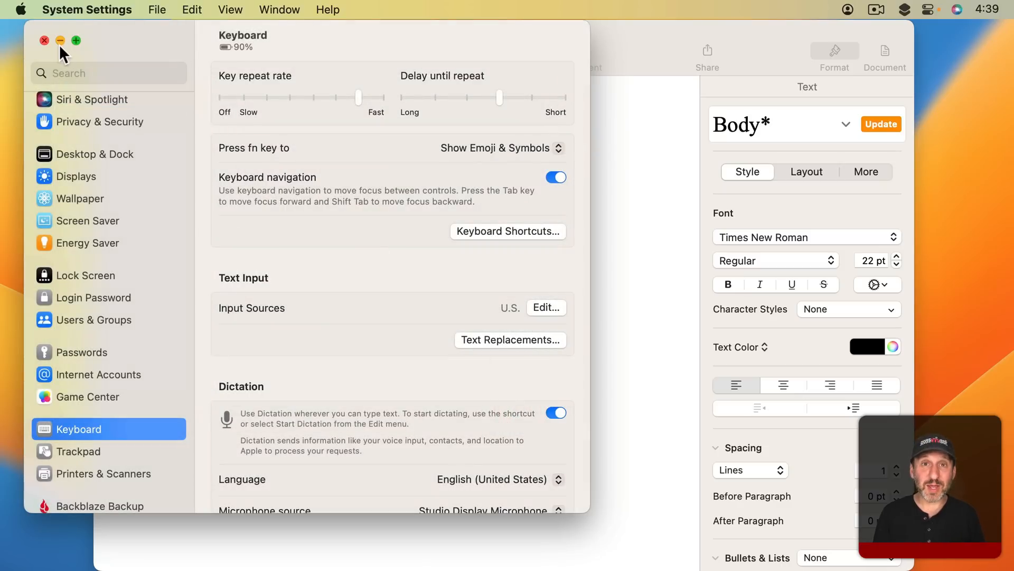
{"action": "left_click", "coordinate": [44, 40]}
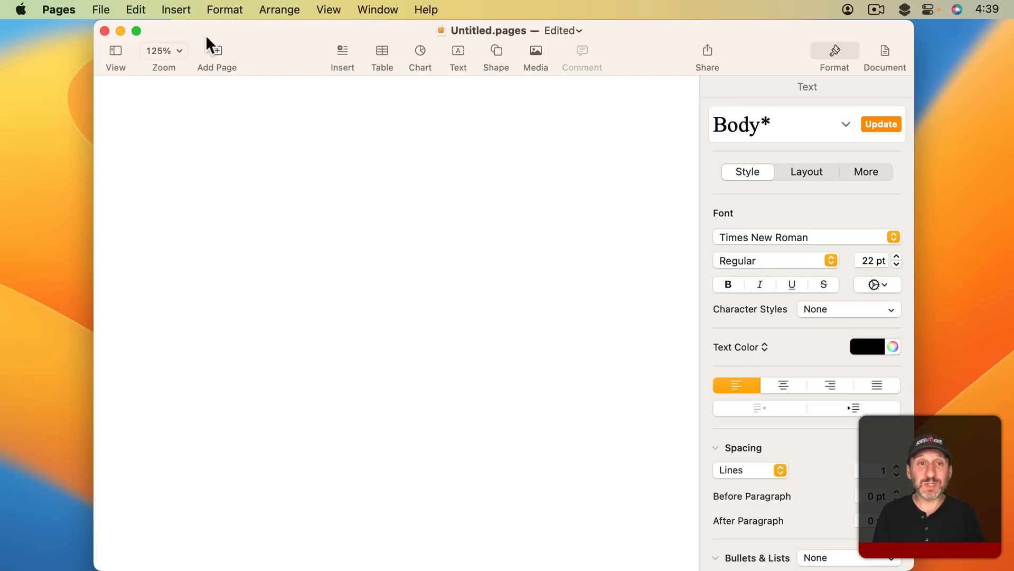
{"action": "left_click", "coordinate": [58, 9]}
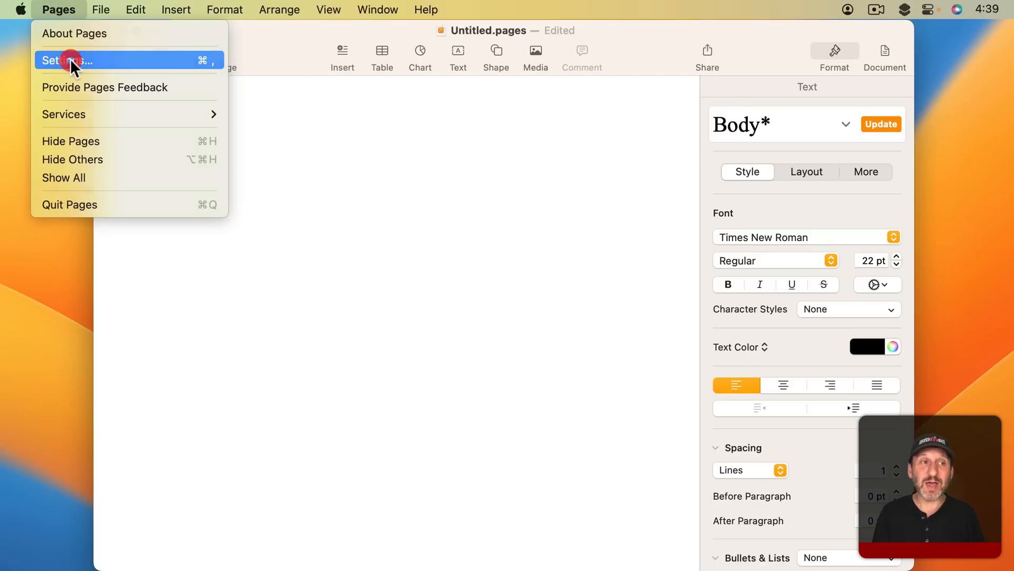
{"action": "left_click", "coordinate": [62, 60]}
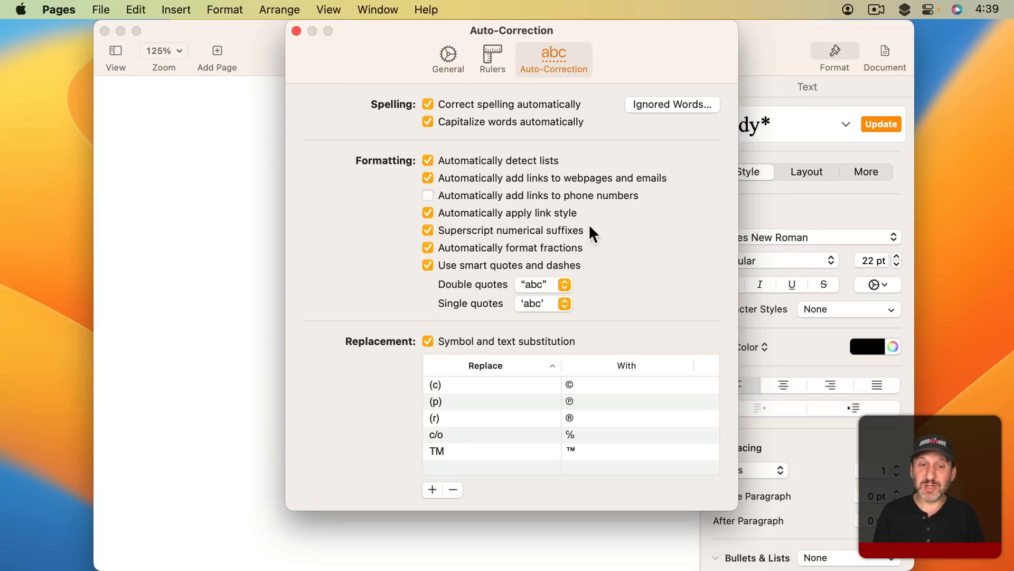
{"action": "mouse_move", "coordinate": [581, 279]}
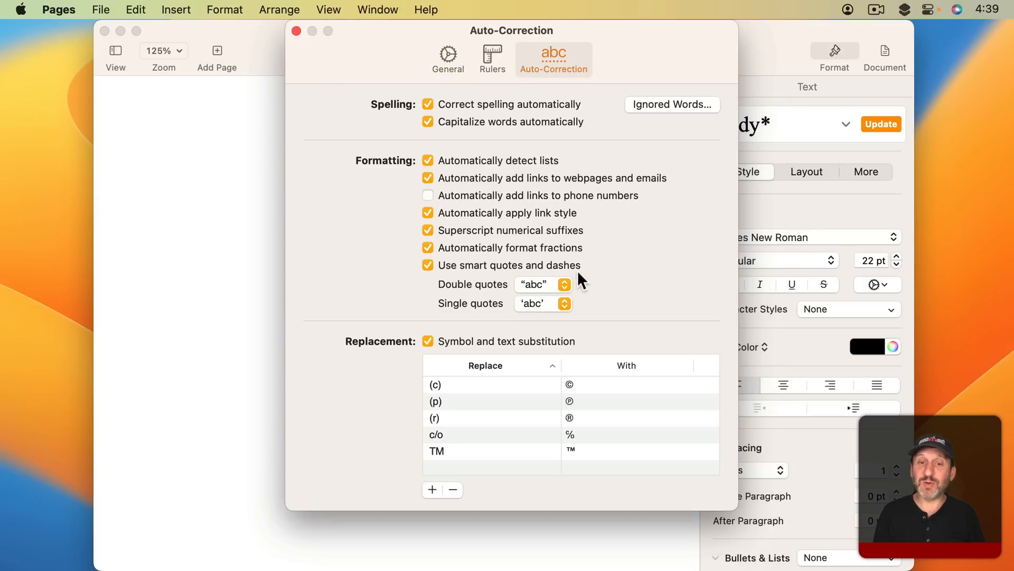
{"action": "left_click", "coordinate": [296, 30]}
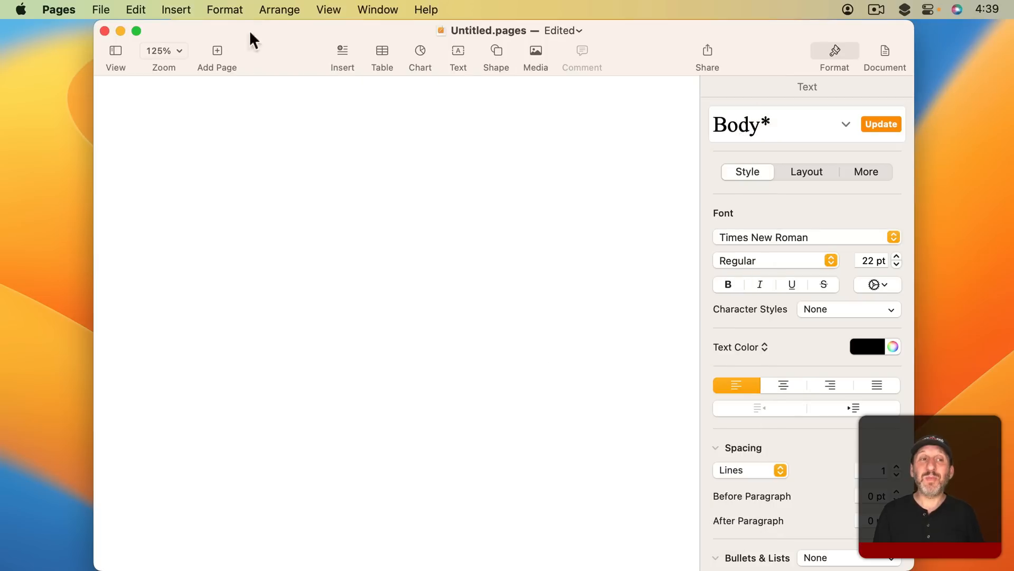
Check Pages' Smart Quotes substitution and Auto-Correction settings
{"action": "left_click", "coordinate": [135, 9]}
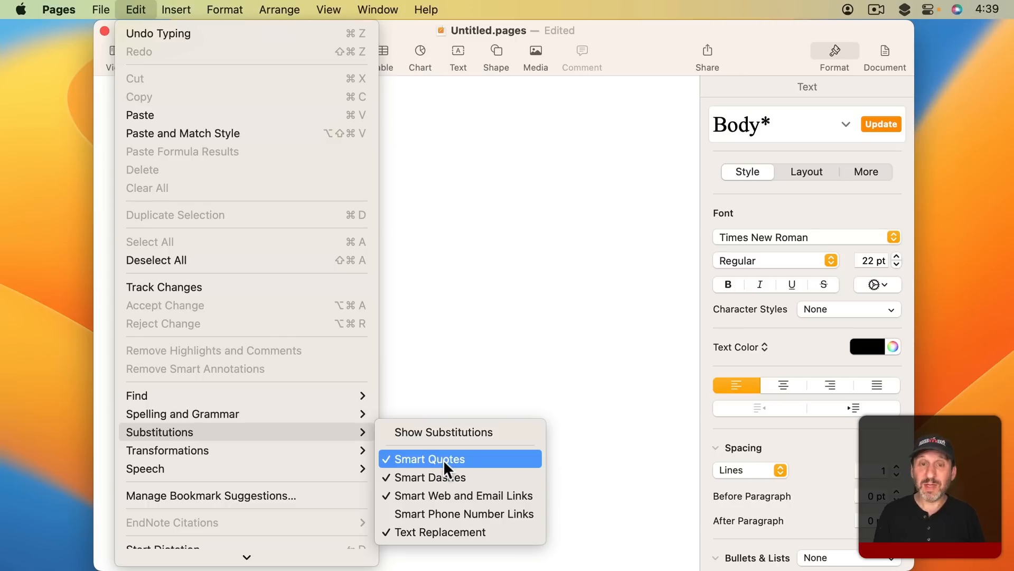
{"action": "mouse_move", "coordinate": [430, 467]}
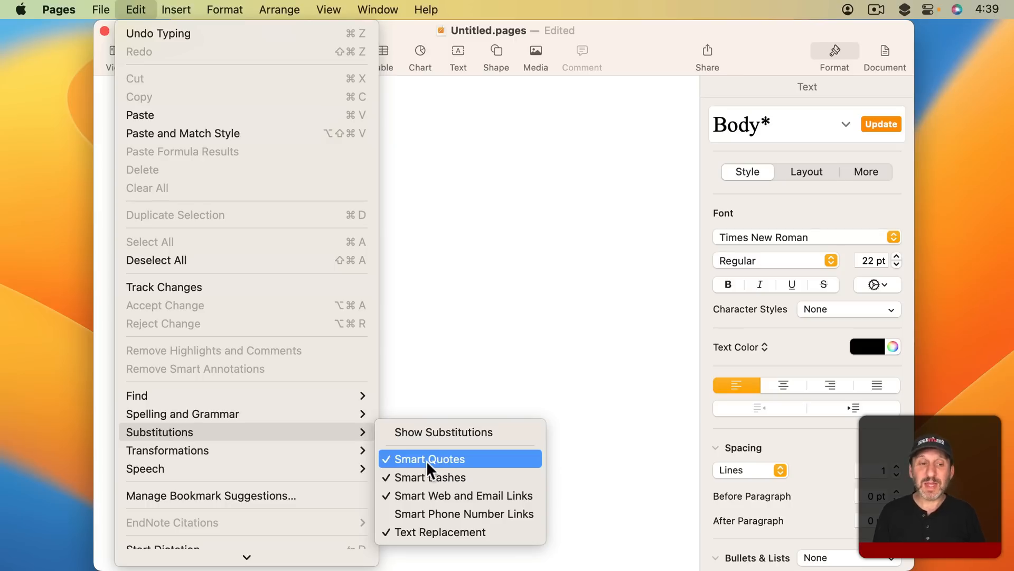
{"action": "mouse_move", "coordinate": [437, 465]}
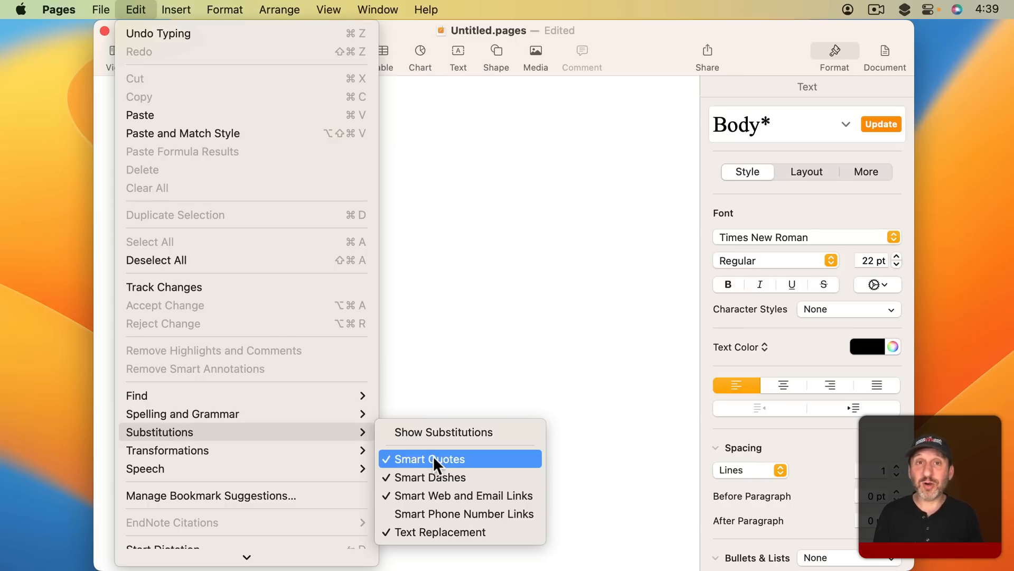
{"action": "left_click", "coordinate": [430, 458]}
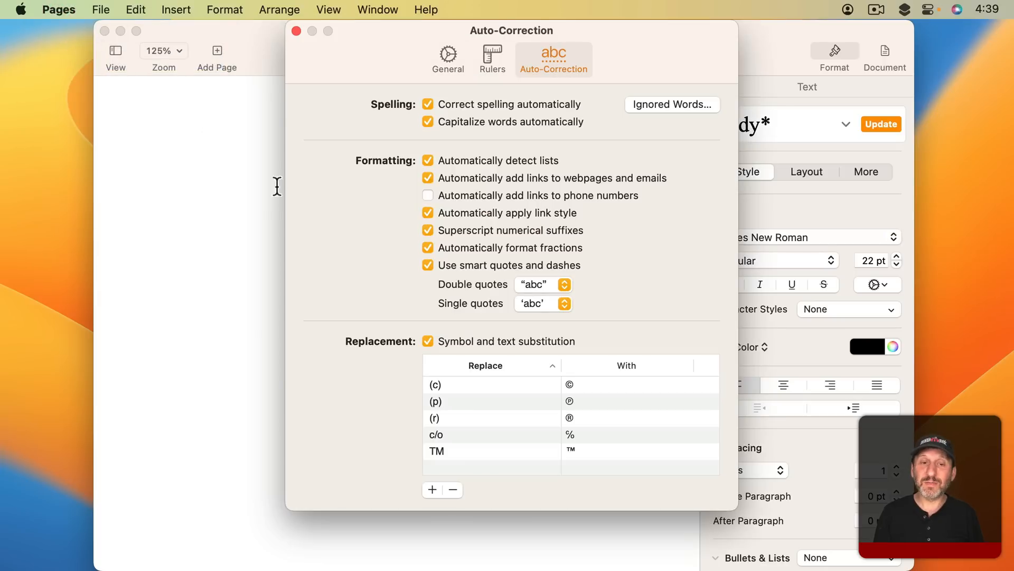
{"action": "mouse_move", "coordinate": [482, 278]}
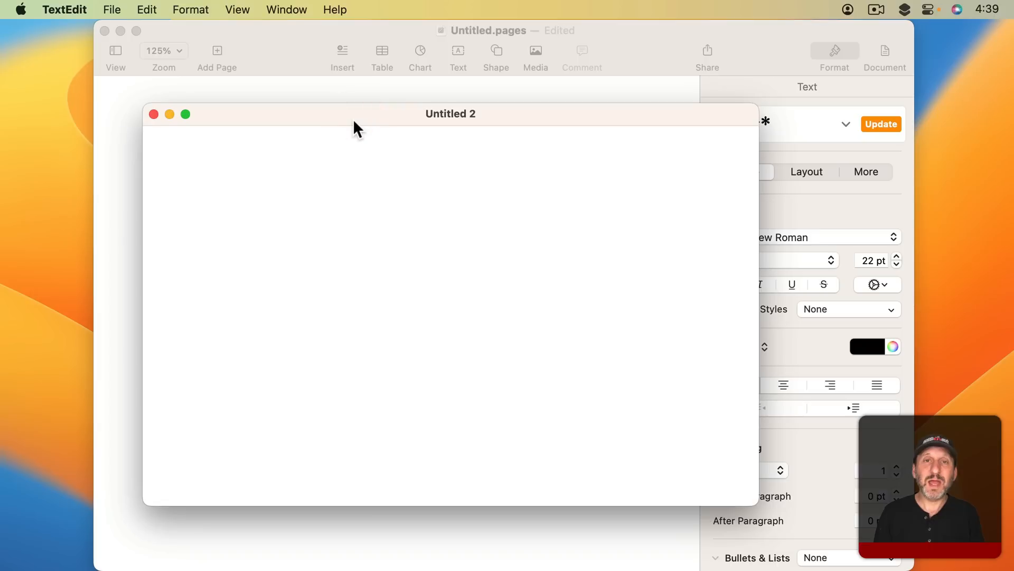
{"action": "mouse_move", "coordinate": [147, 8]}
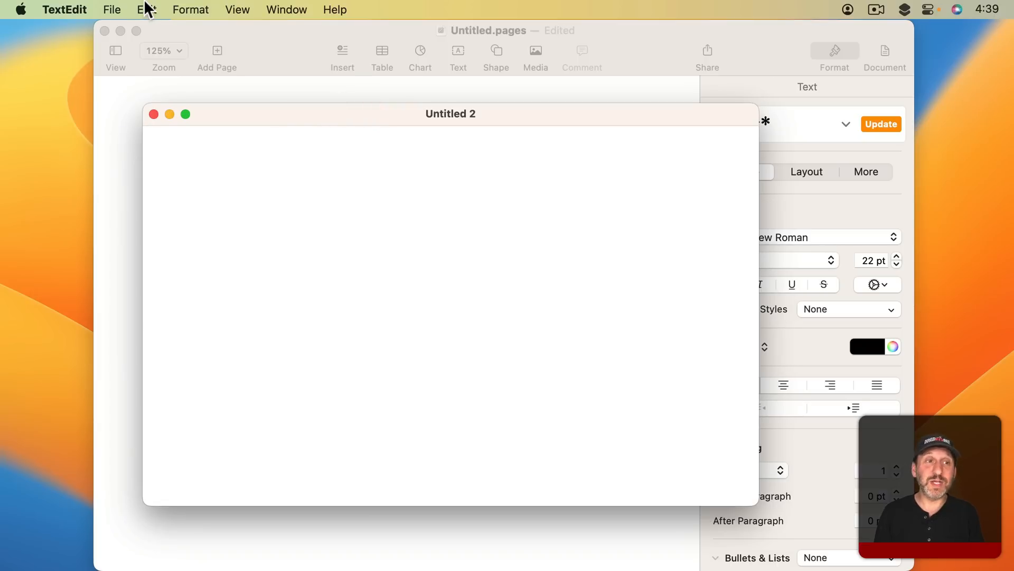
Review TextEdit's Smart Quotes substitution and Smart quotes setting for new documents, then switch to Word
{"action": "left_click", "coordinate": [146, 9]}
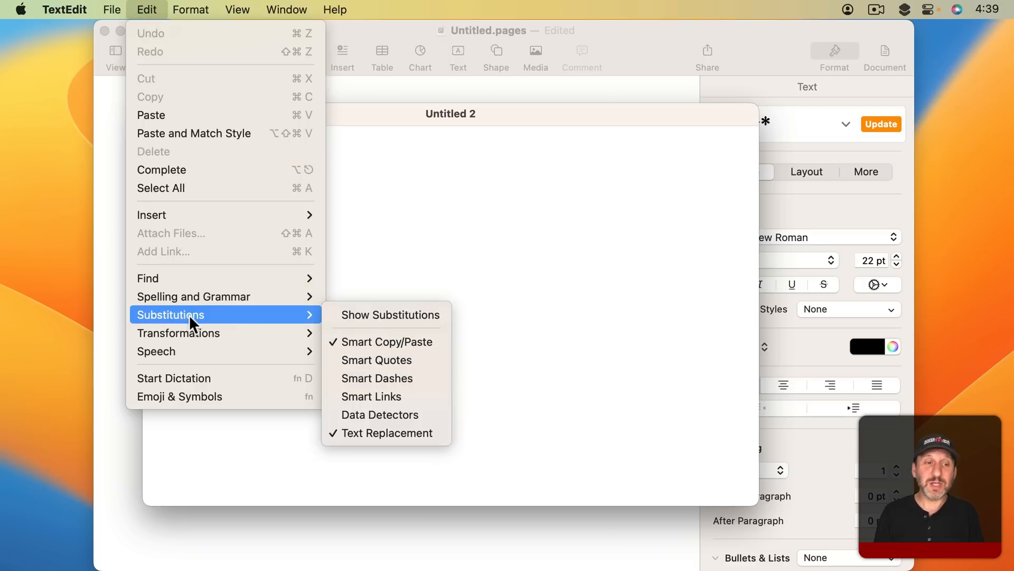
{"action": "mouse_move", "coordinate": [375, 360]}
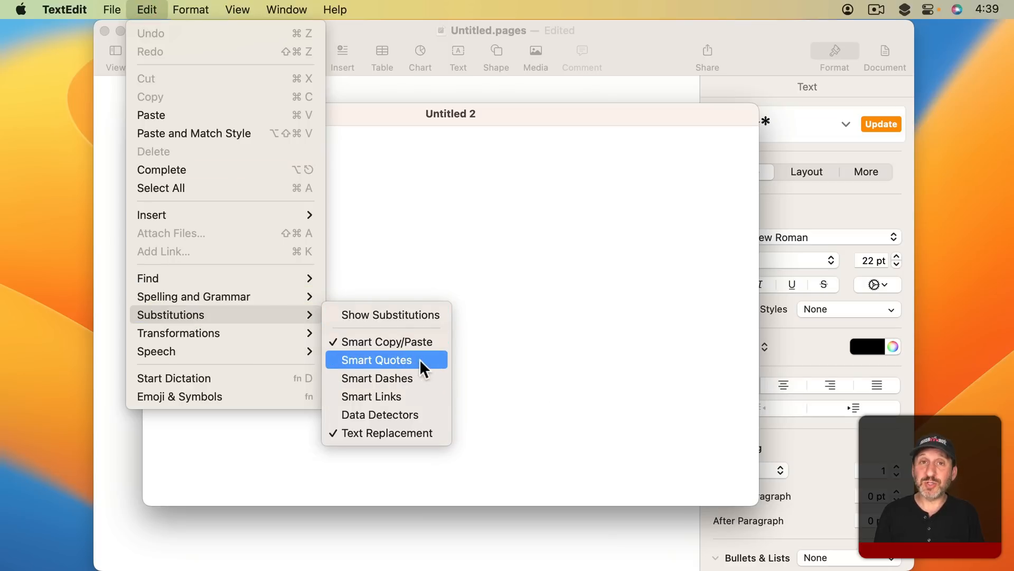
{"action": "left_click", "coordinate": [64, 9]}
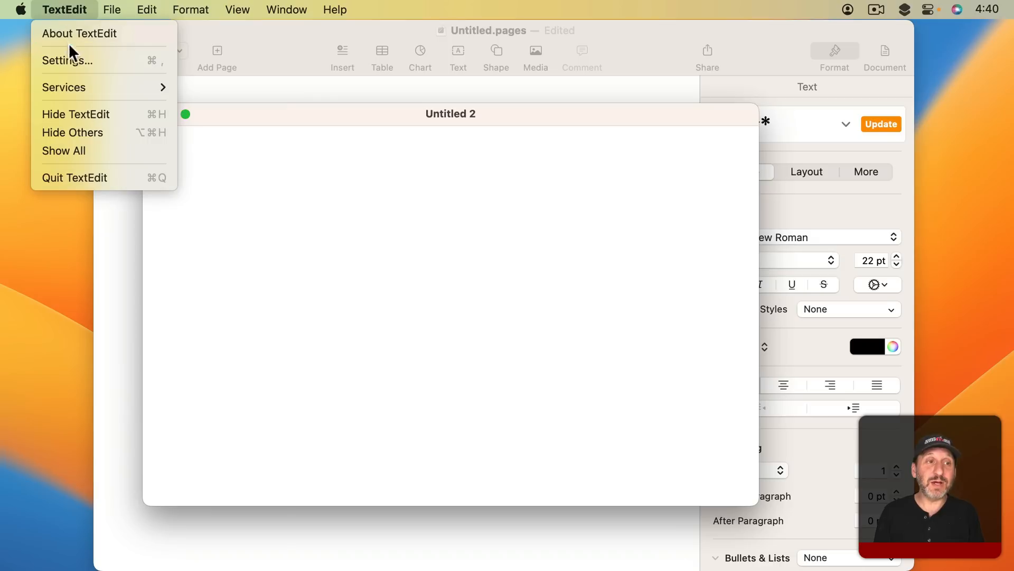
{"action": "left_click", "coordinate": [67, 60]}
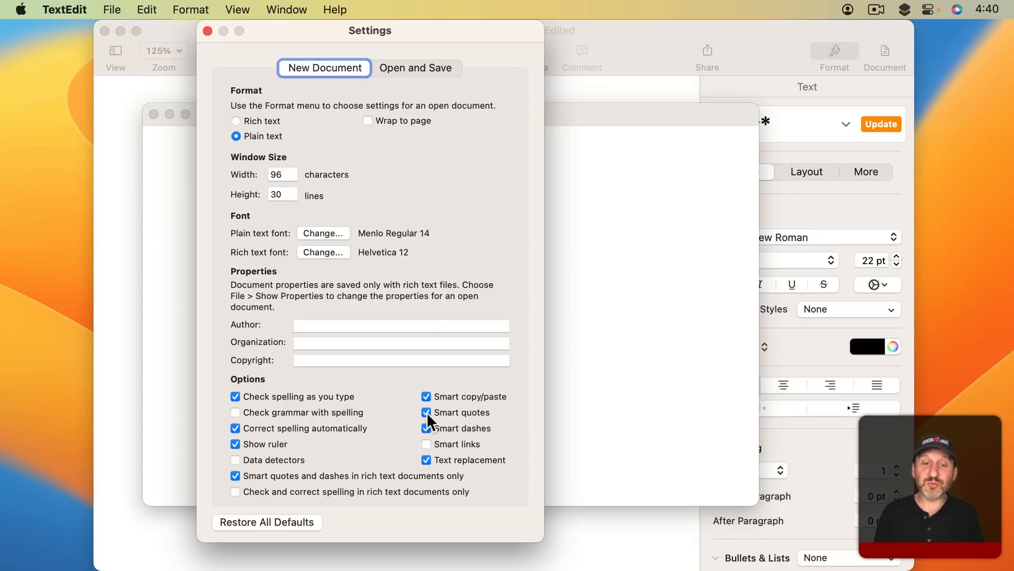
{"action": "mouse_move", "coordinate": [451, 419]}
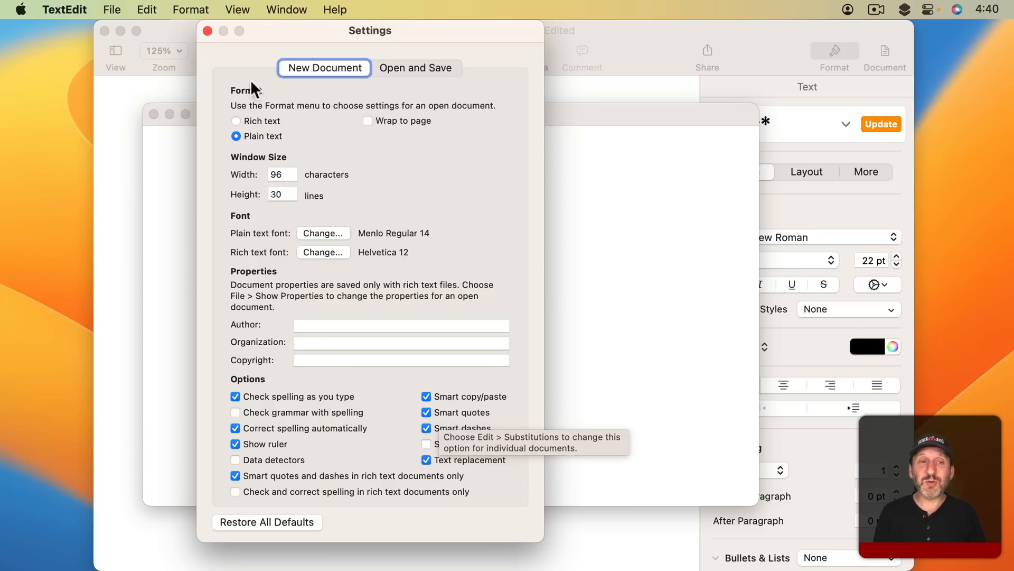
{"action": "left_click", "coordinate": [208, 31]}
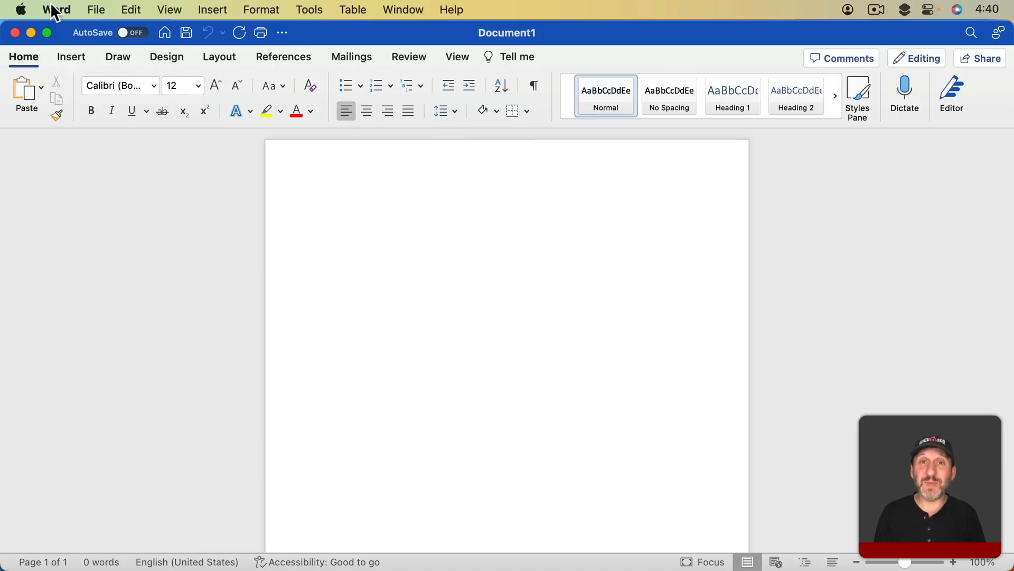
Bring up Word Preferences, then return to the blank Pages document
{"action": "left_click", "coordinate": [57, 9]}
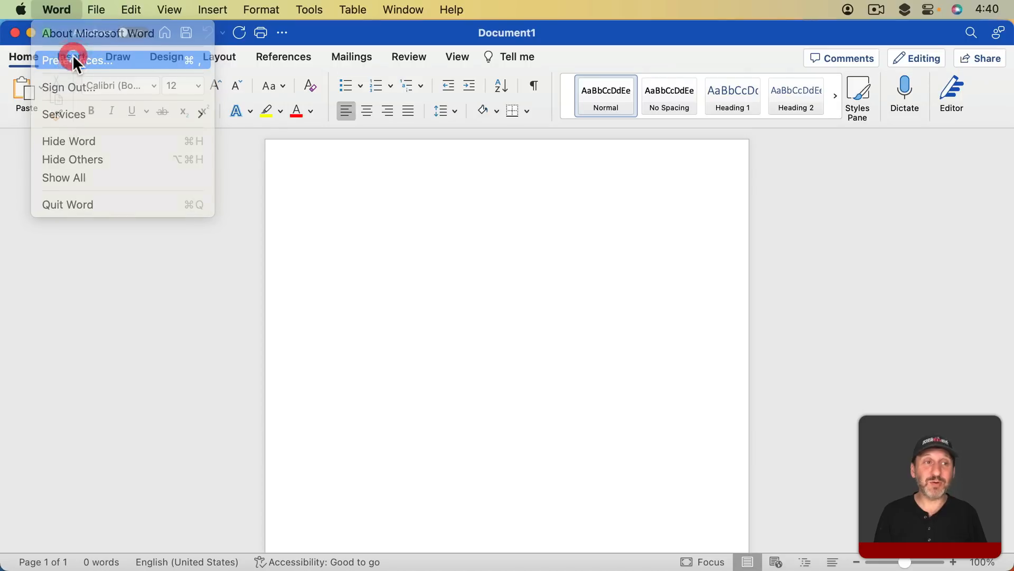
{"action": "left_click", "coordinate": [65, 60]}
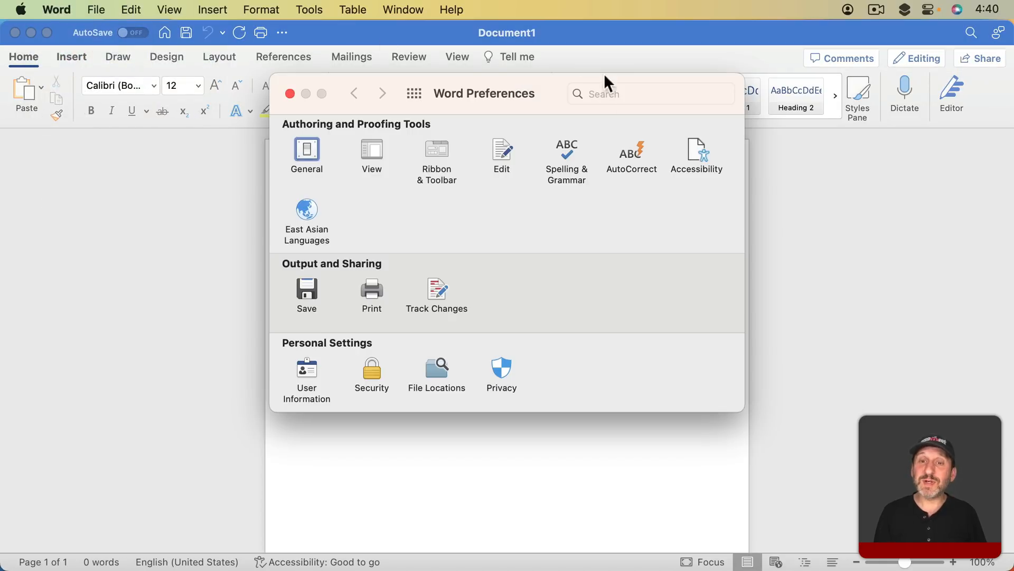
{"action": "left_click", "coordinate": [631, 155]}
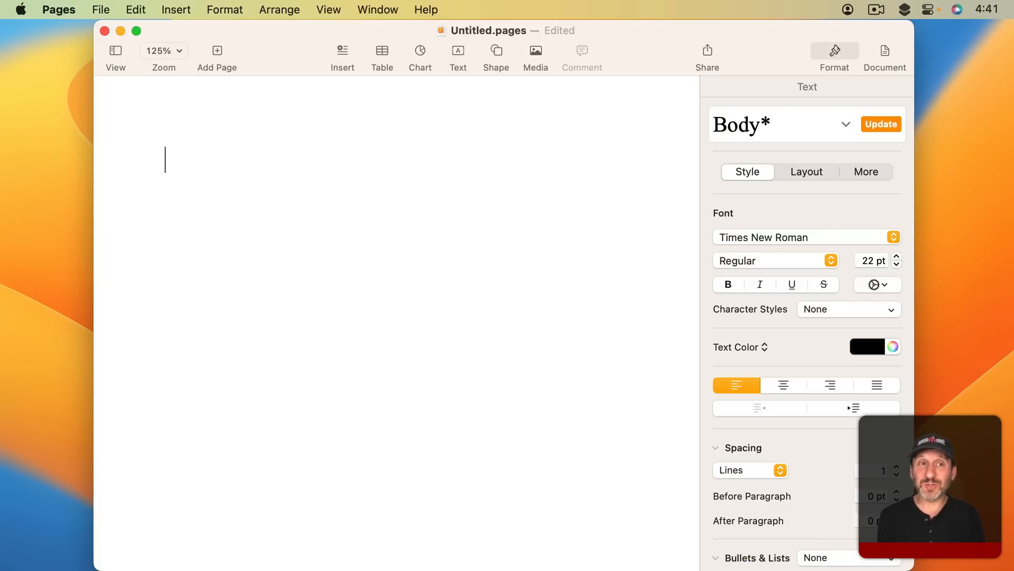
{"action": "type", "text": "\""}
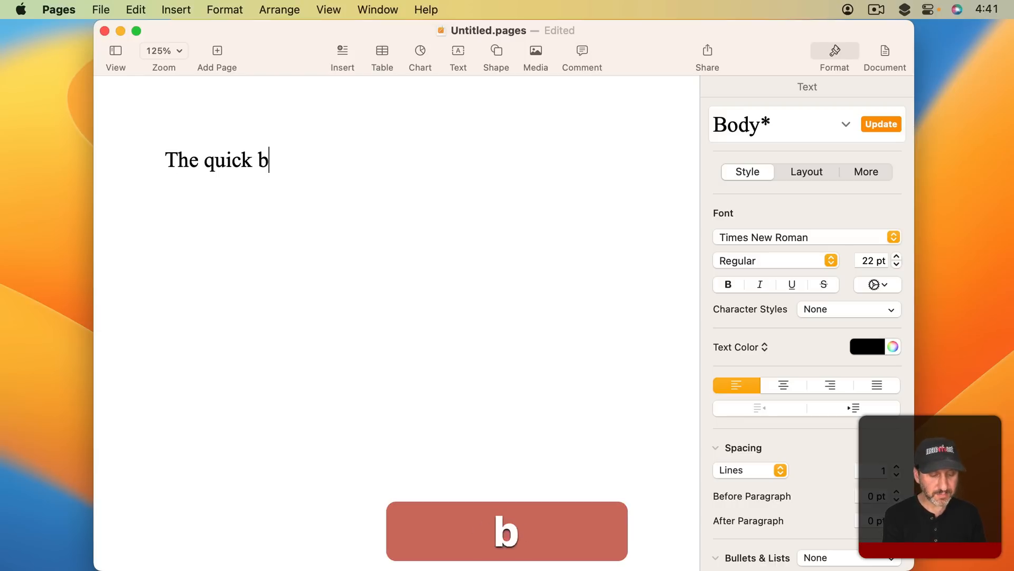
{"action": "type", "text": "rown"}
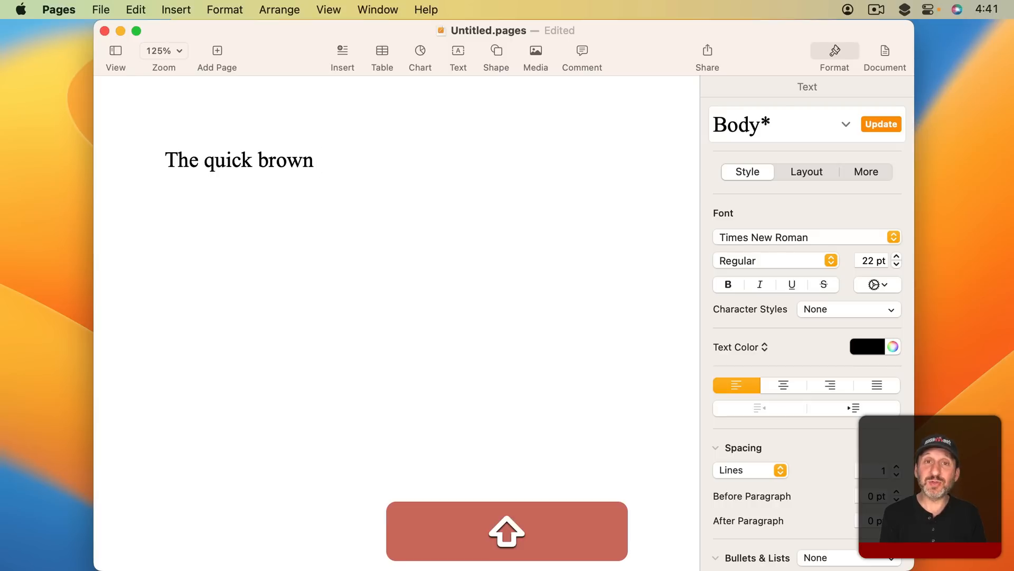
{"action": "type", "text": "\""}
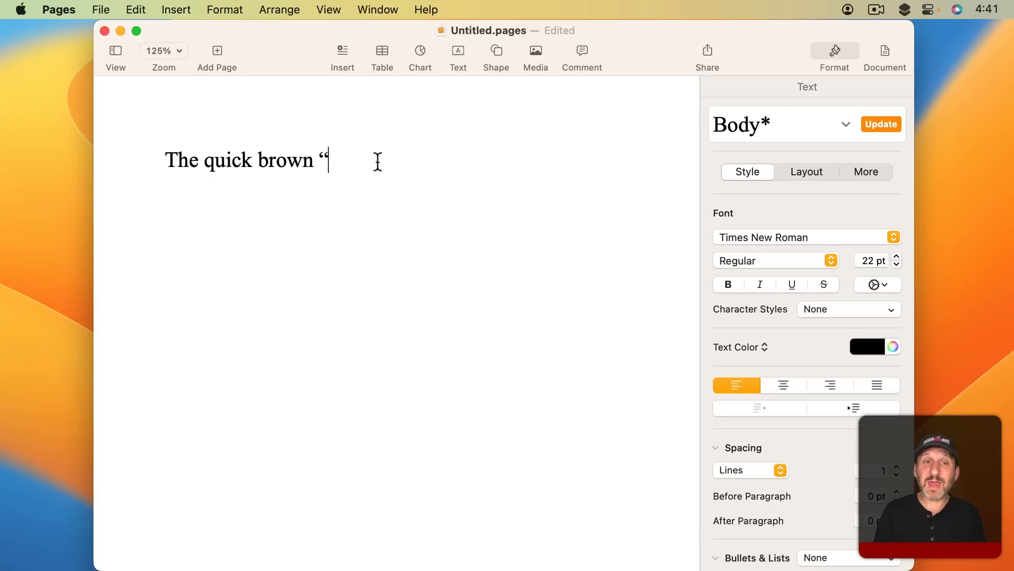
{"action": "type", "text": "fox"}
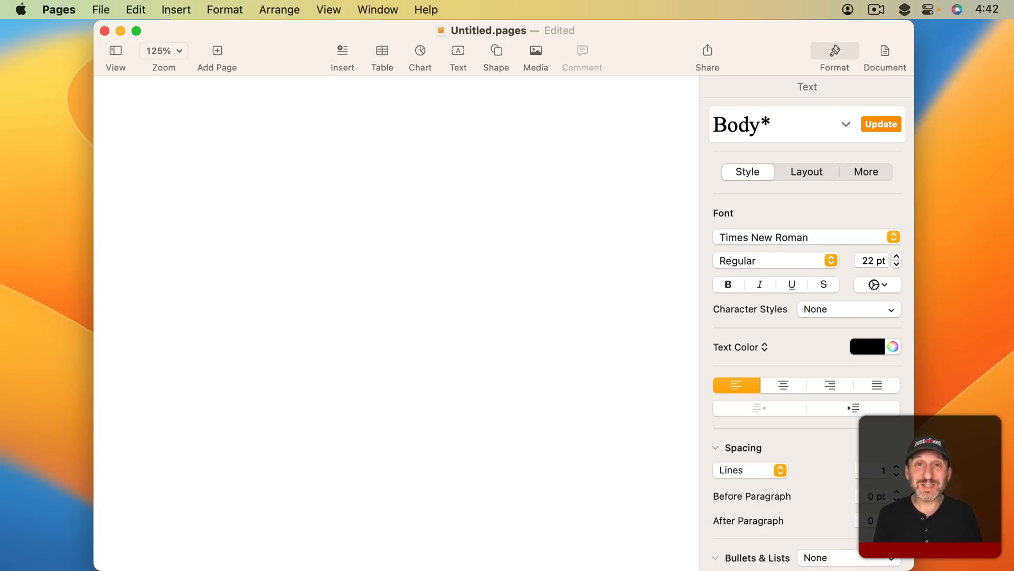
{"action": "left_click", "coordinate": [165, 159]}
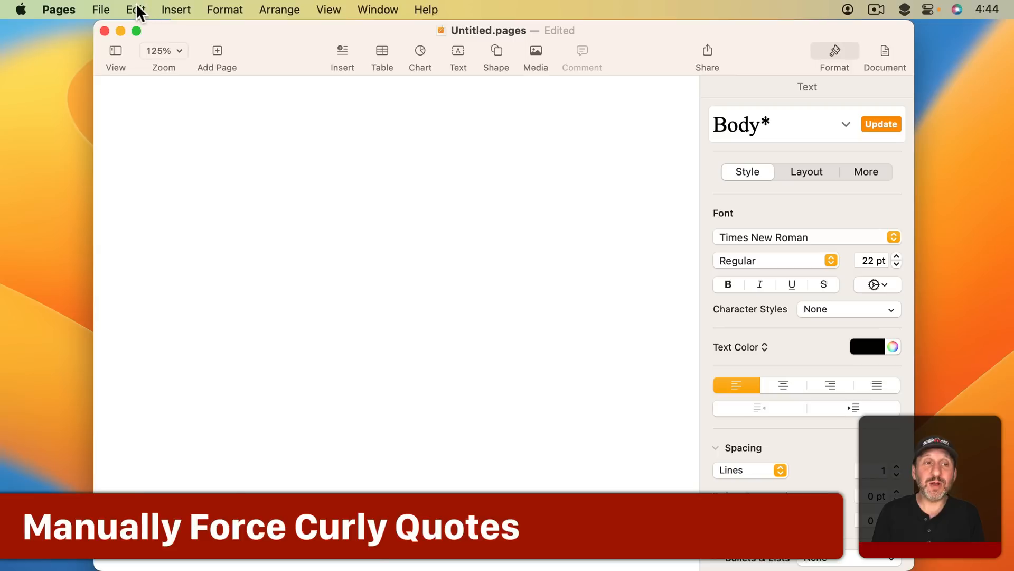
{"action": "left_click", "coordinate": [135, 10]}
{"action": "type", "text": "\"Some"}
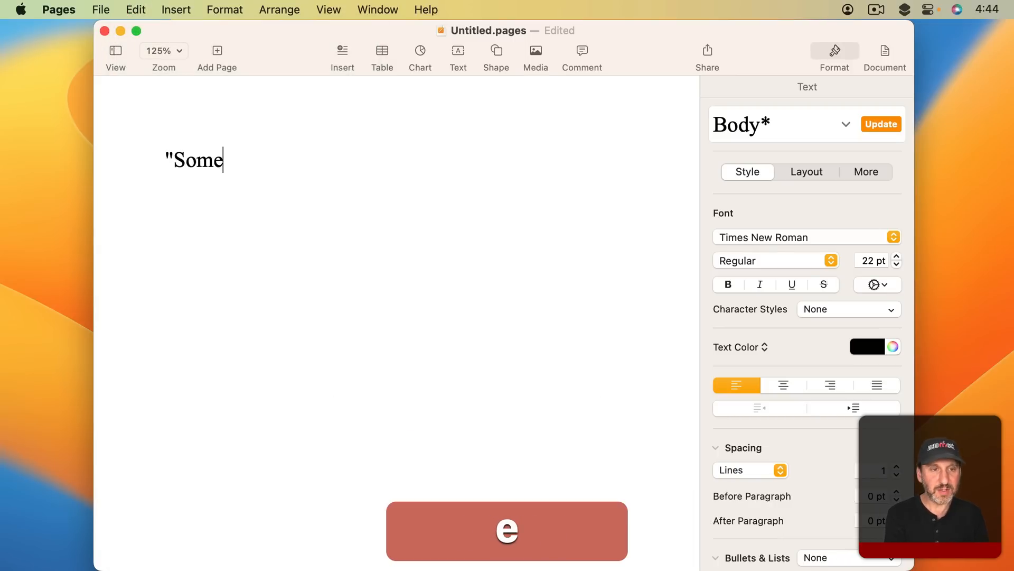
{"action": "type", "text": "thing\""}
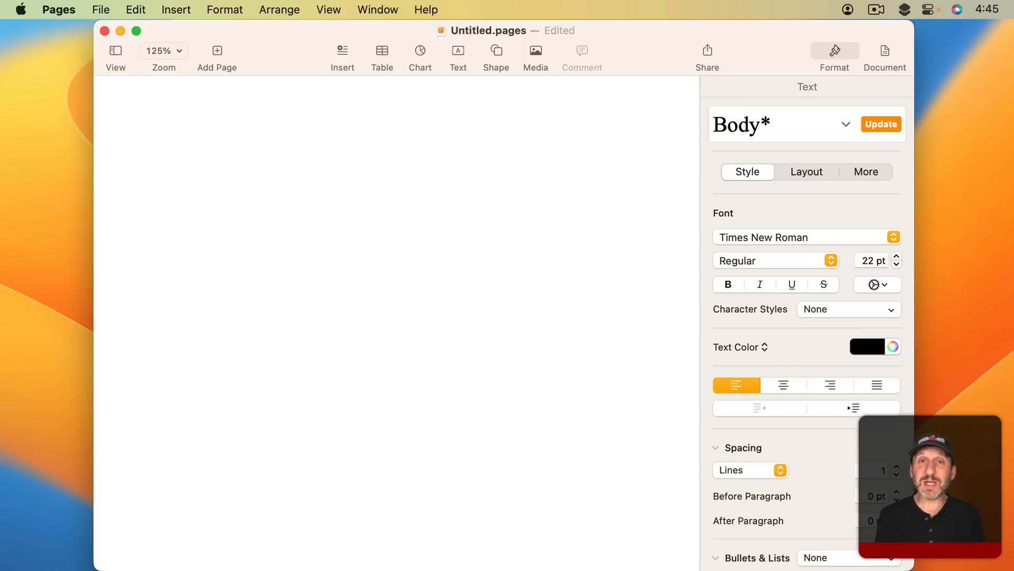
{"action": "left_click", "coordinate": [165, 159]}
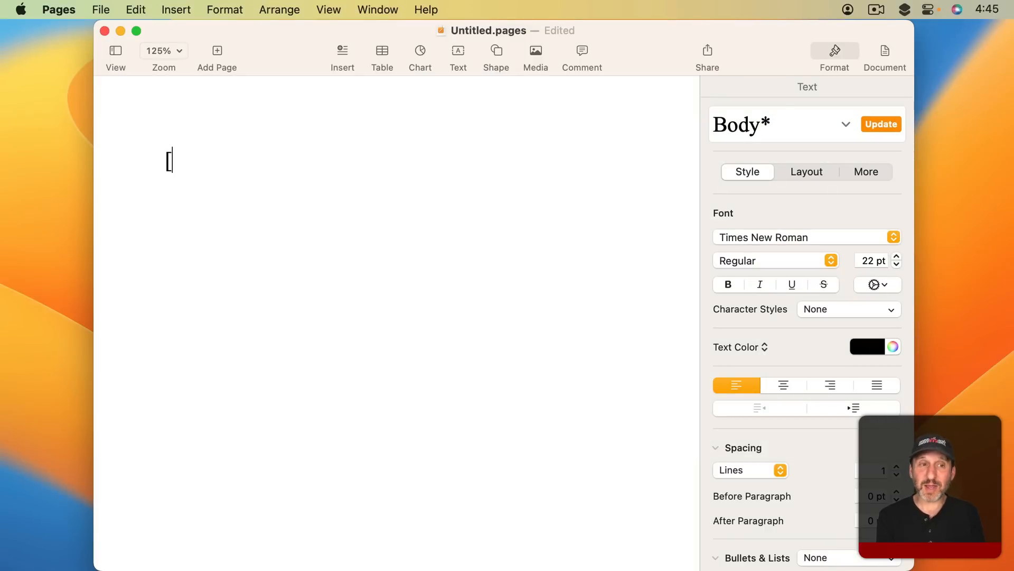
{"action": "type", "text": "{"}
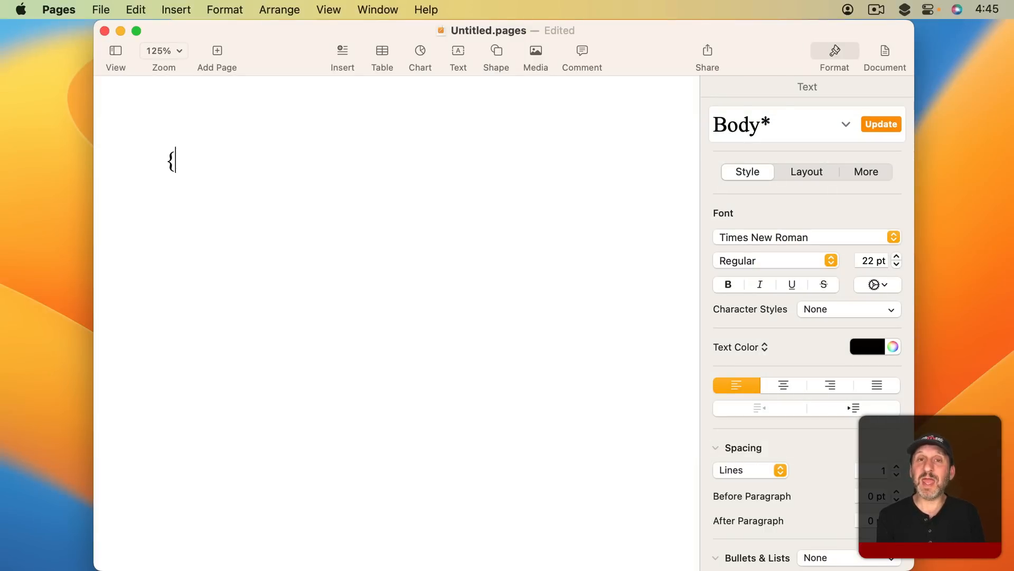
{"action": "key", "text": "backspace"}
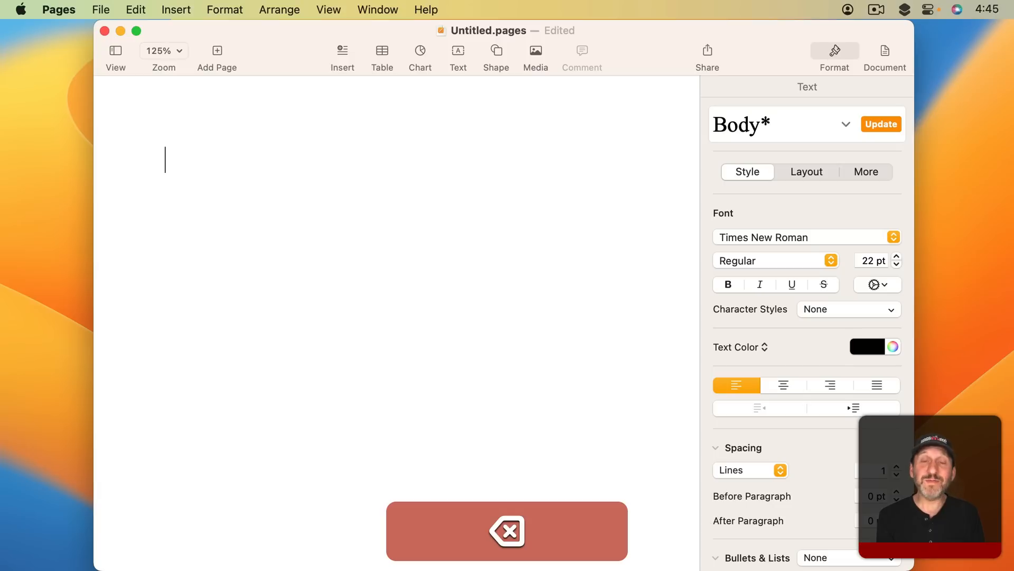
{"action": "type", "text": "\""}
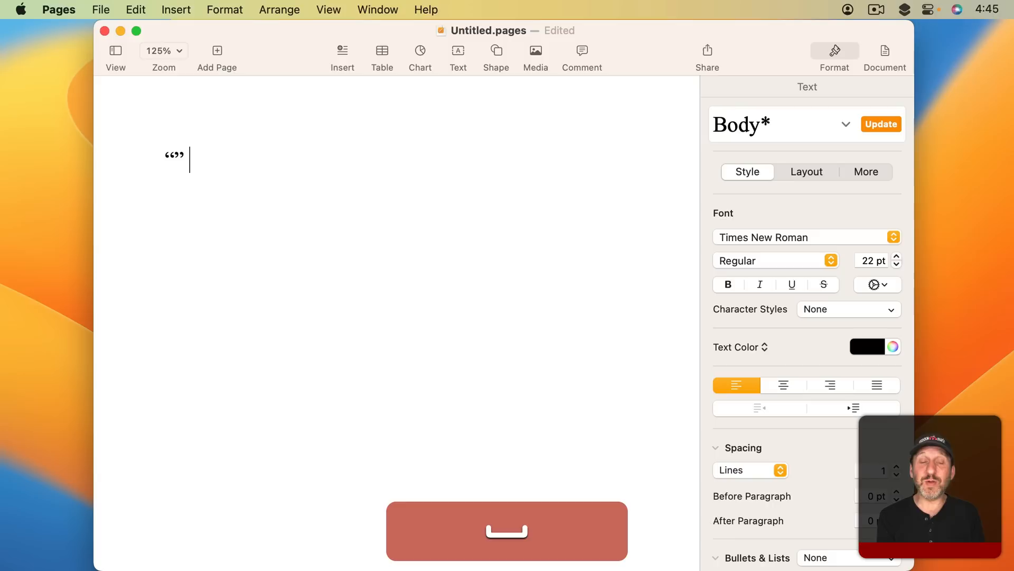
{"action": "type", "text": "'"}
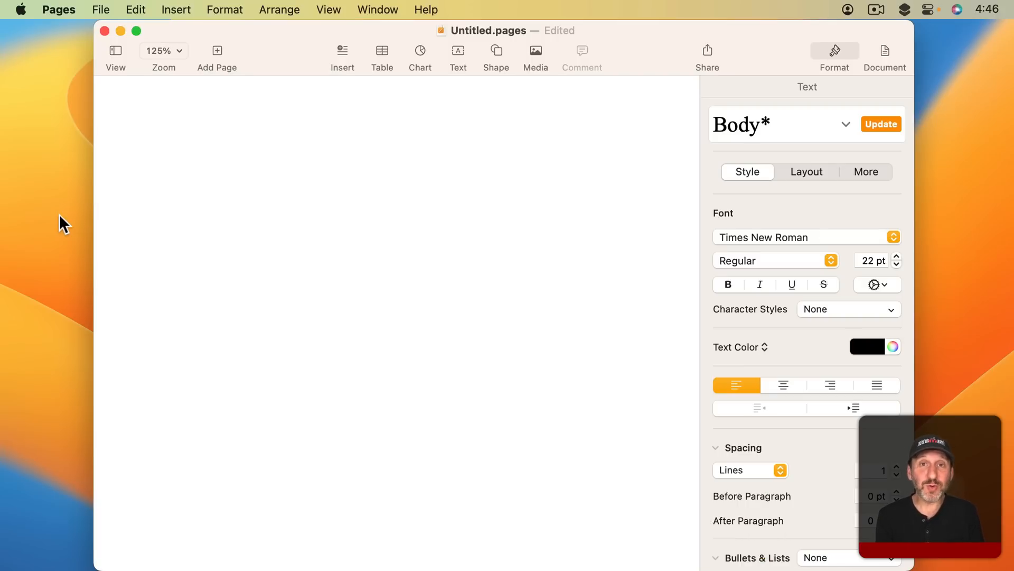
Insert a straight single quote and straight double quote at the top of the page
{"action": "left_click", "coordinate": [165, 160]}
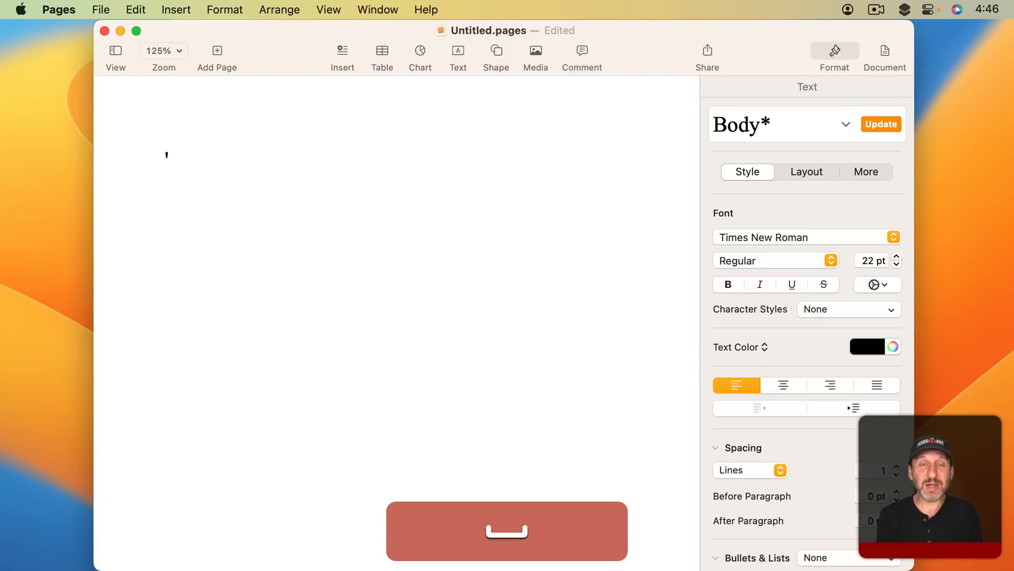
{"action": "type", "text": "\""}
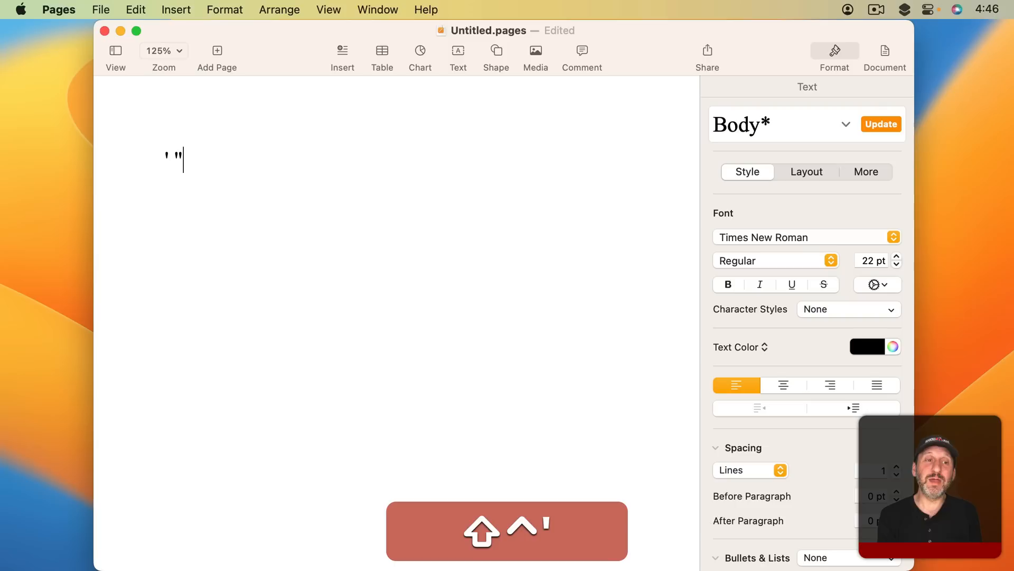